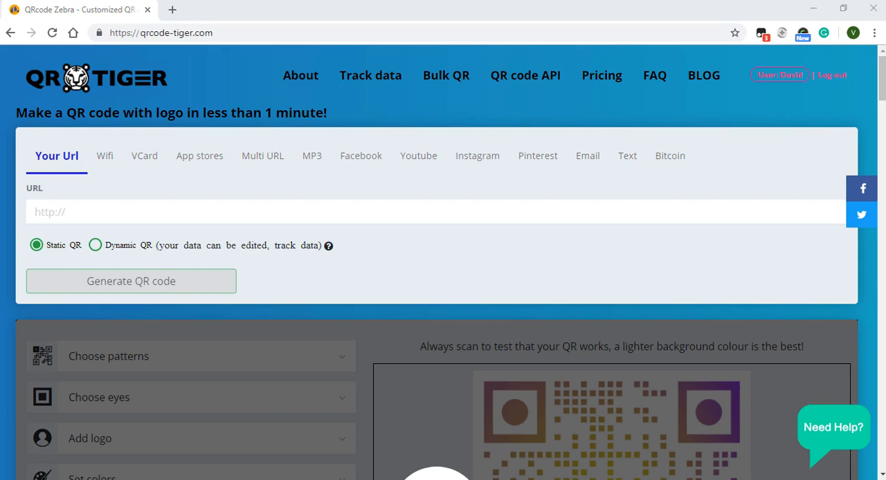
{"action": "mouse_move", "coordinate": [111, 211]}
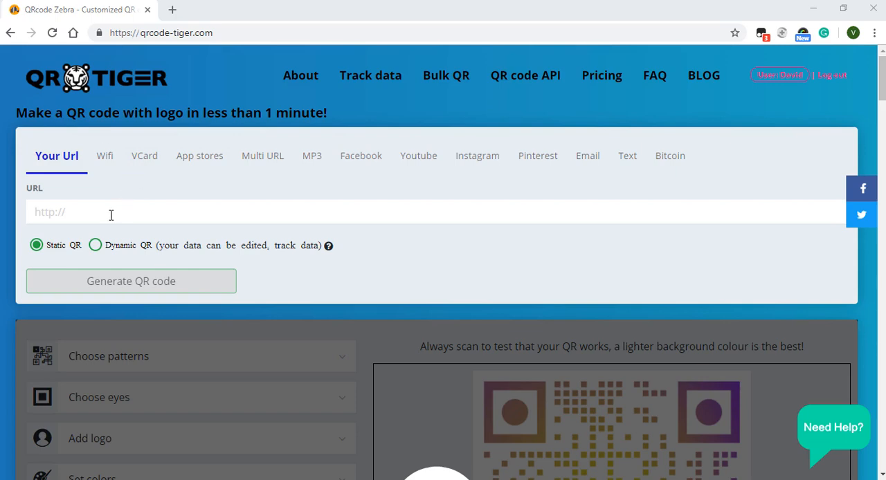
{"action": "left_click", "coordinate": [136, 212]}
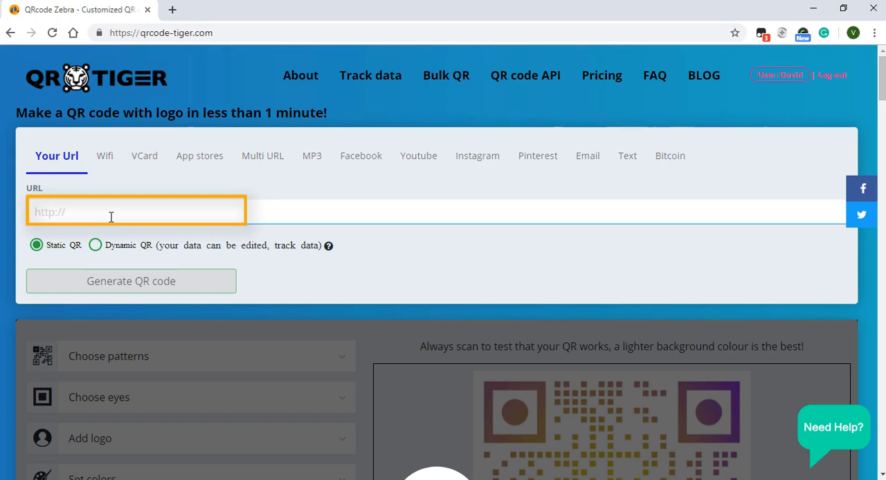
{"action": "type", "text": "https://www.coca-cola.com/"}
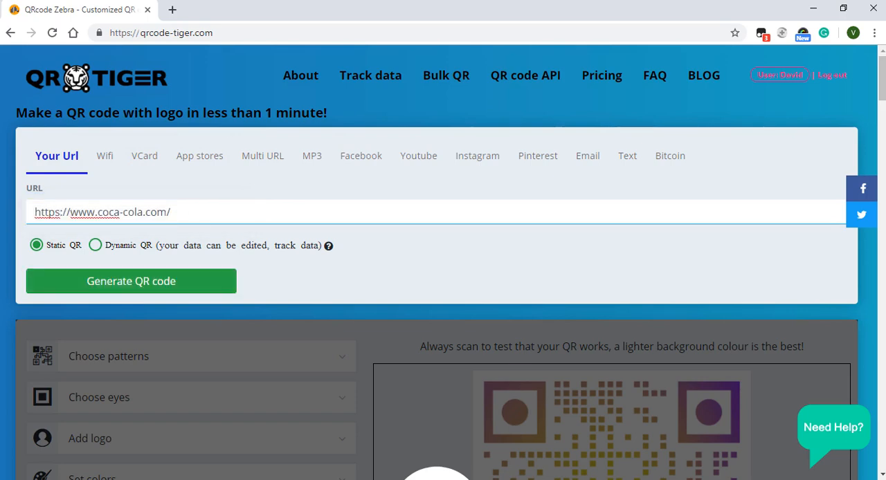
{"action": "left_click", "coordinate": [94, 245]}
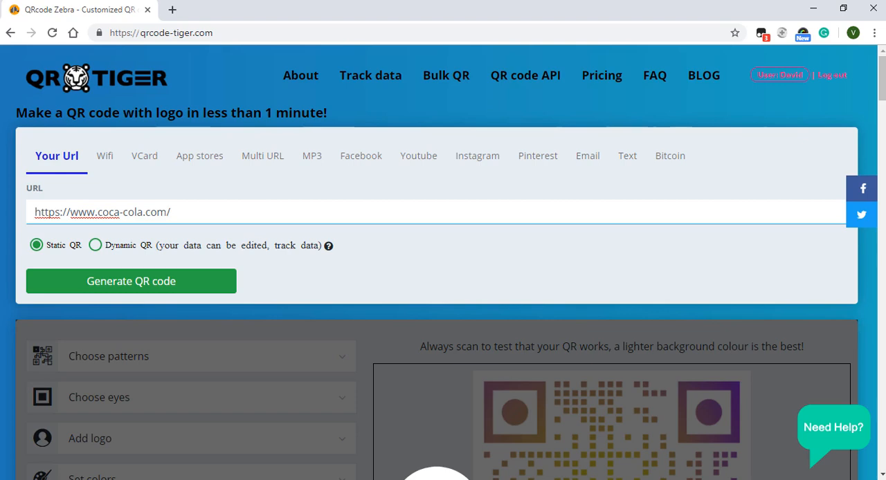
Choose Dynamic QR and generate the Coca-Cola code.
{"action": "left_click", "coordinate": [94, 245]}
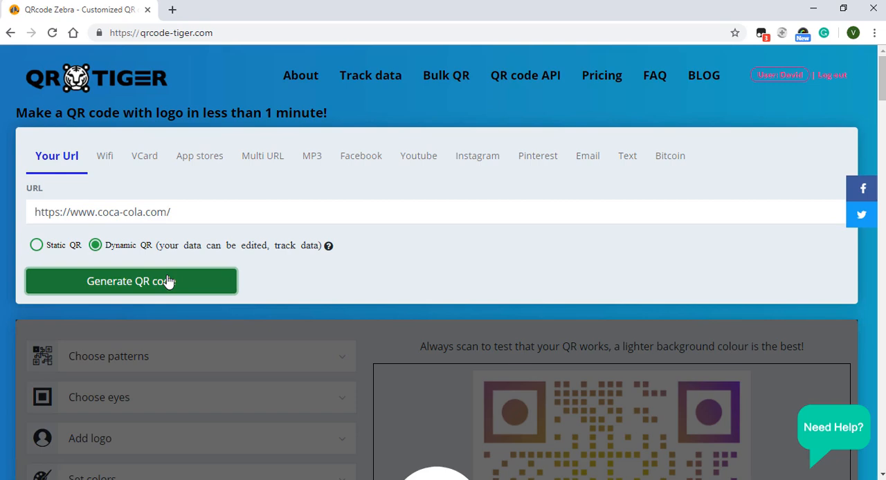
{"action": "left_click", "coordinate": [130, 281]}
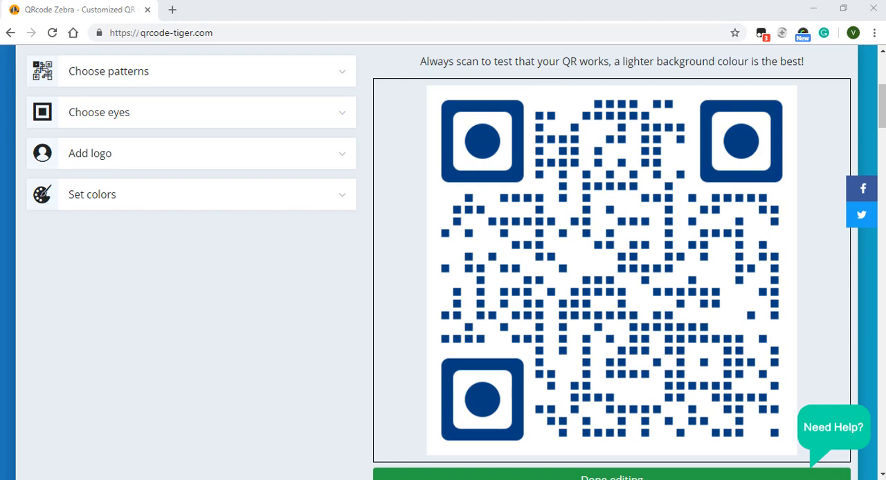
{"action": "mouse_move", "coordinate": [349, 75]}
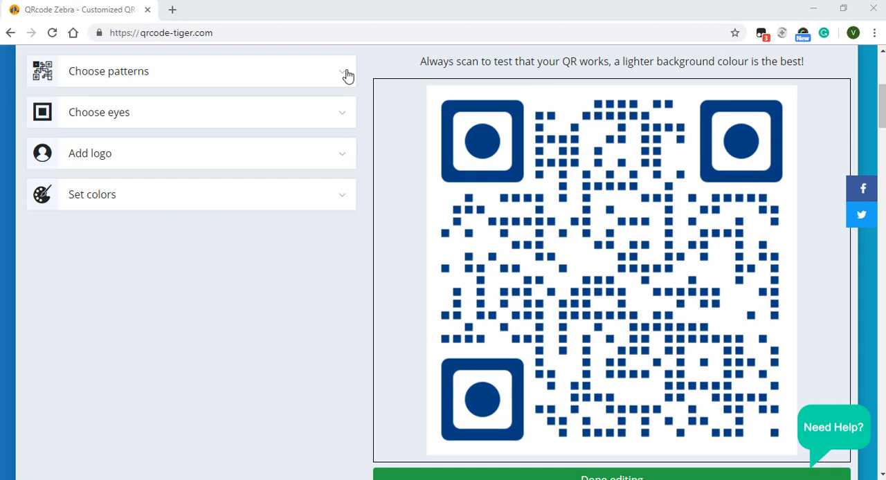
Apply a dotted data pattern and an eye style with circular centres.
{"action": "left_click", "coordinate": [90, 152]}
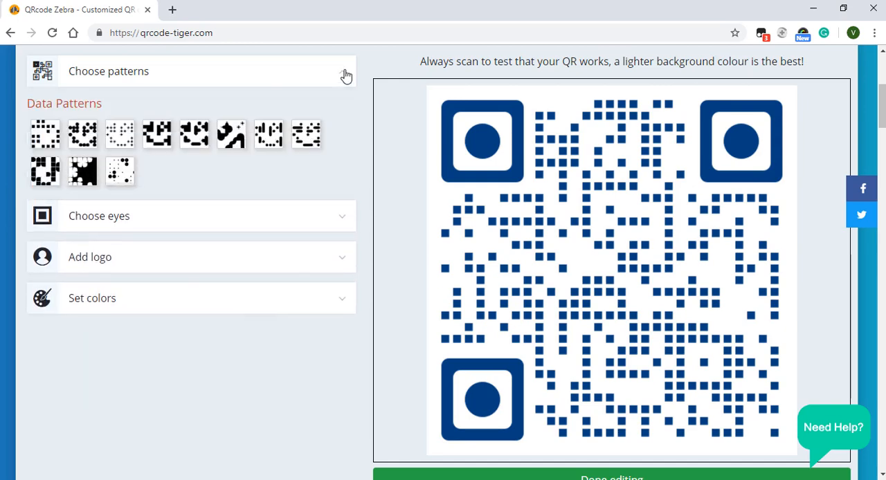
{"action": "left_click", "coordinate": [81, 134]}
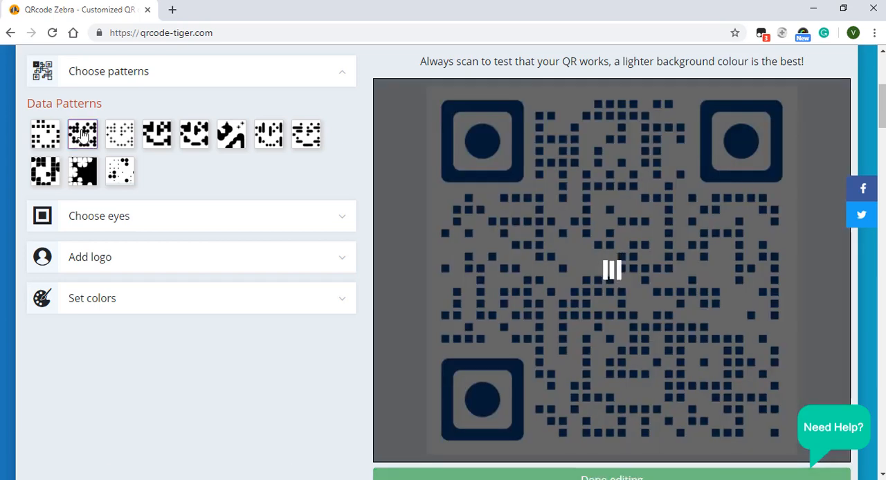
{"action": "left_click", "coordinate": [100, 216]}
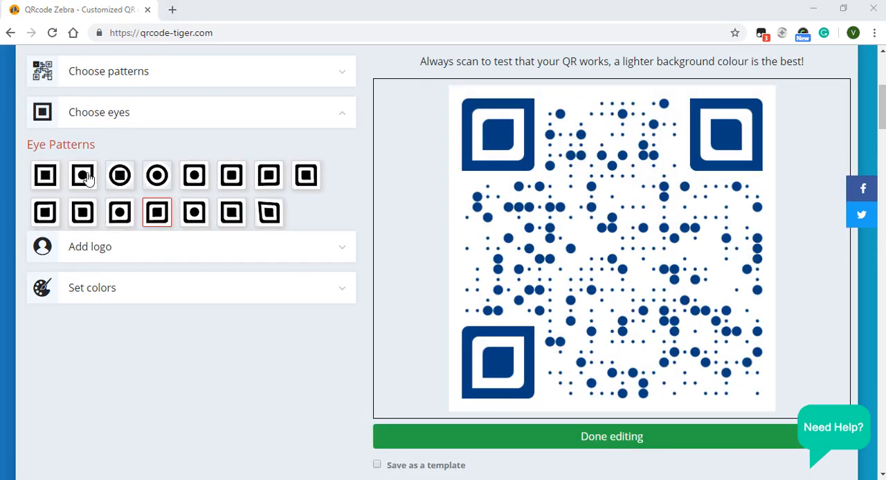
{"action": "left_click", "coordinate": [83, 175]}
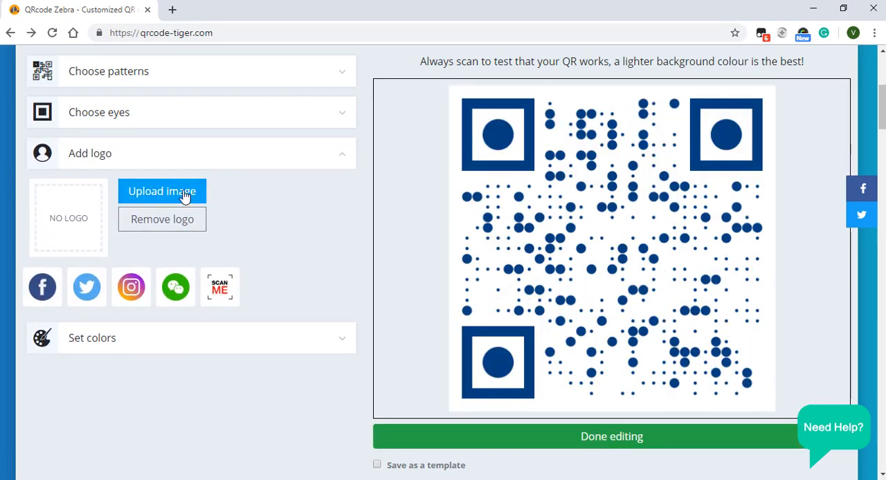
Upload the Coca-Cola logo into the centre of the code.
{"action": "left_click", "coordinate": [162, 191]}
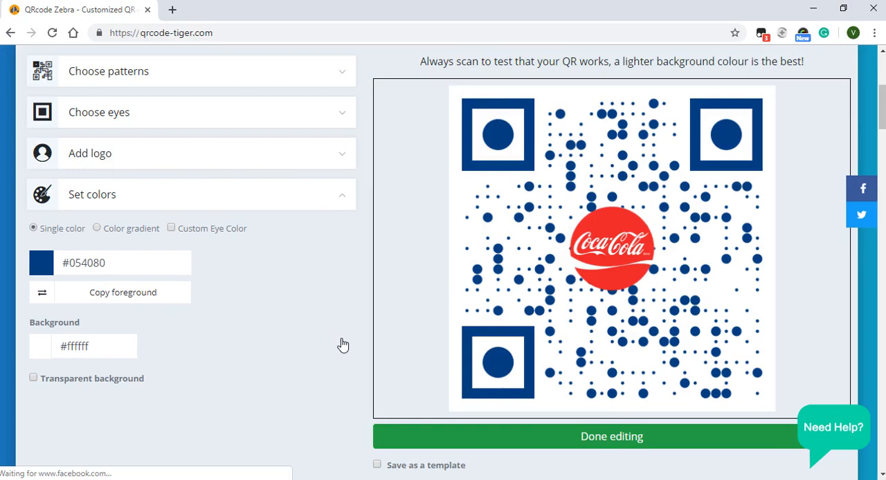
Colour the code with a radial gradient from #080505 to #f80909.
{"action": "left_click", "coordinate": [97, 229]}
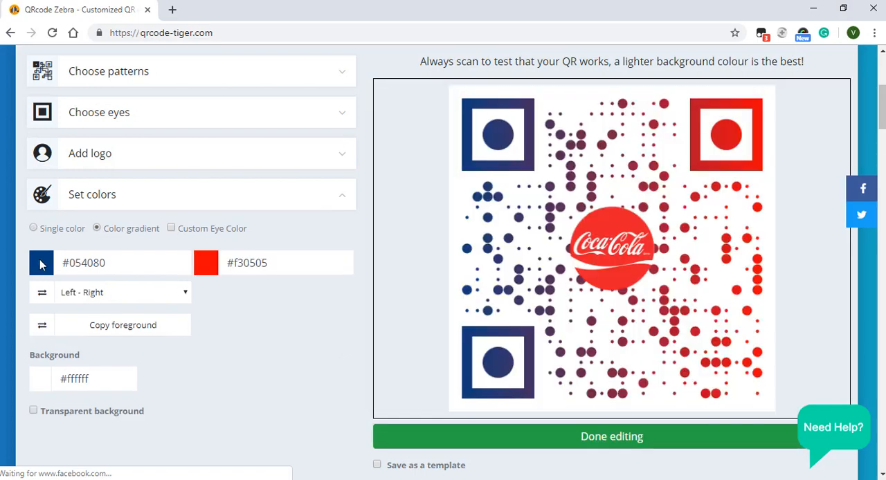
{"action": "left_click", "coordinate": [213, 263]}
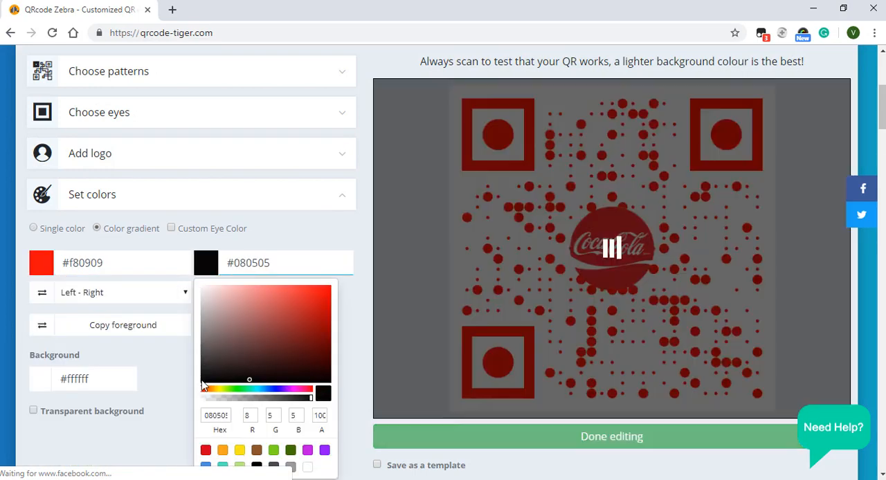
{"action": "left_click", "coordinate": [41, 292]}
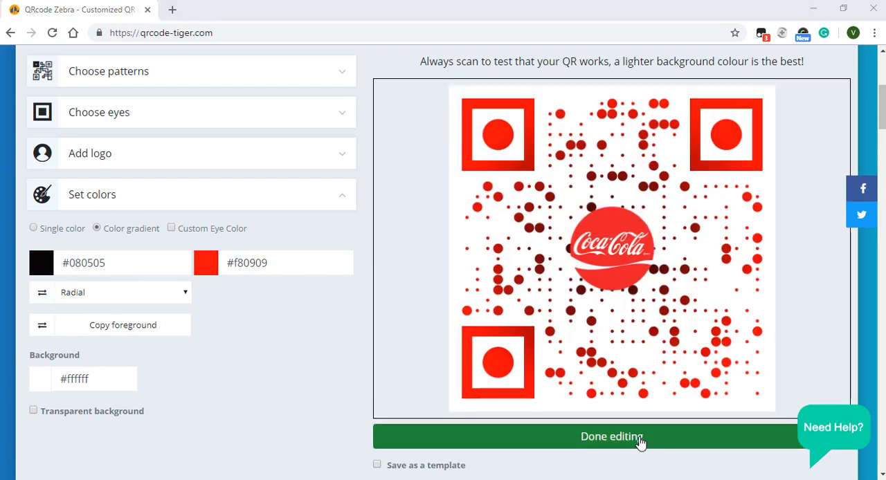
Save the finished code with Done editing and go to the saved campaigns list.
{"action": "left_click", "coordinate": [612, 436]}
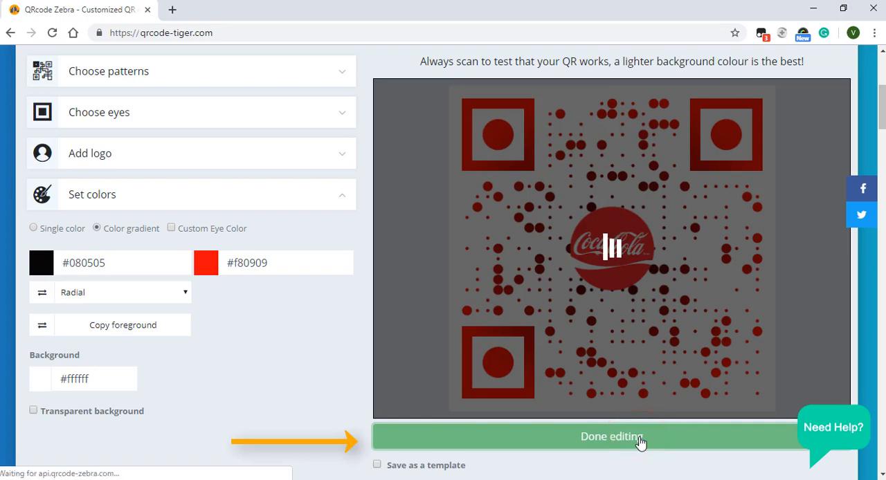
{"action": "left_click", "coordinate": [611, 436]}
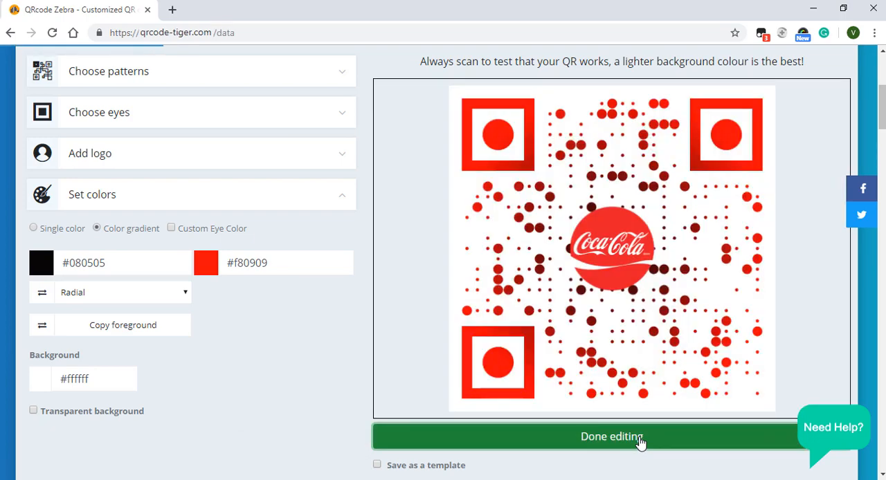
{"action": "left_click", "coordinate": [611, 436]}
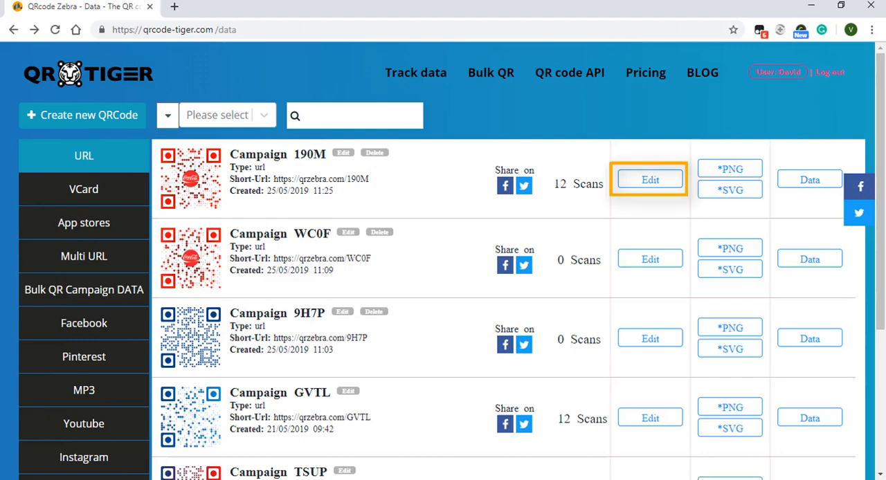
{"action": "mouse_move", "coordinate": [729, 180]}
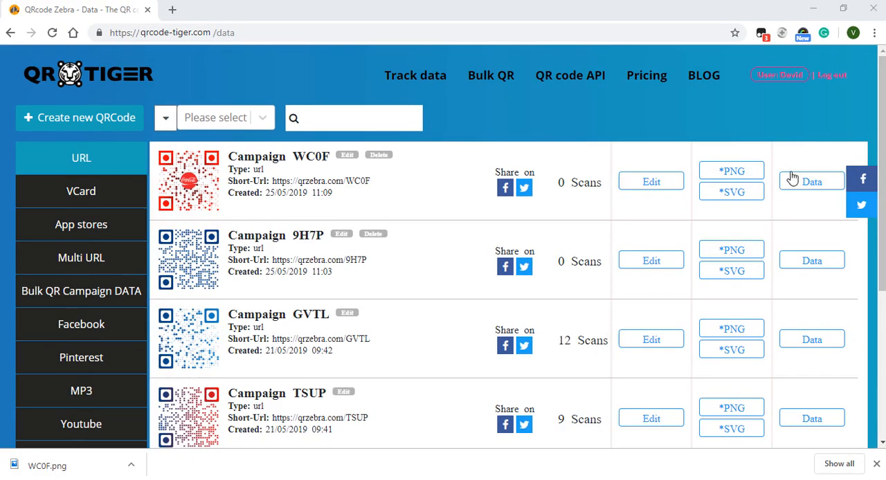
View Campaign GVTL's time, device and map charts and its per-location scan table.
{"action": "left_click", "coordinate": [811, 181]}
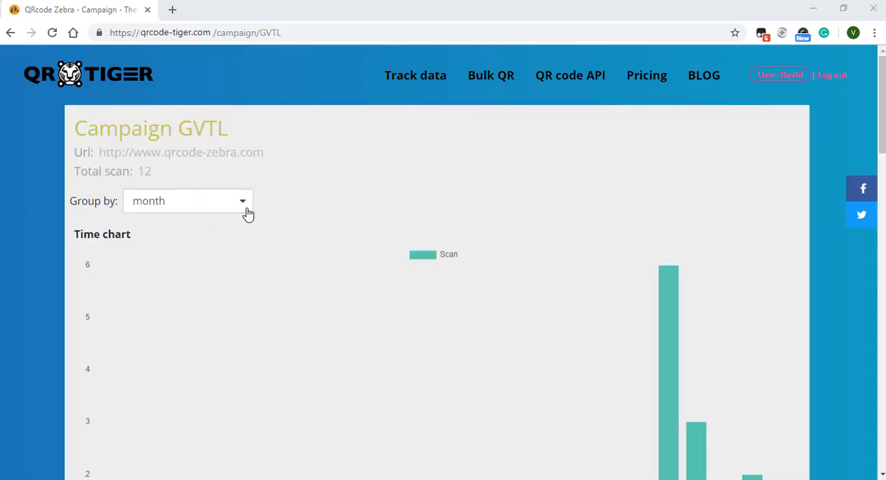
{"action": "left_click", "coordinate": [187, 201]}
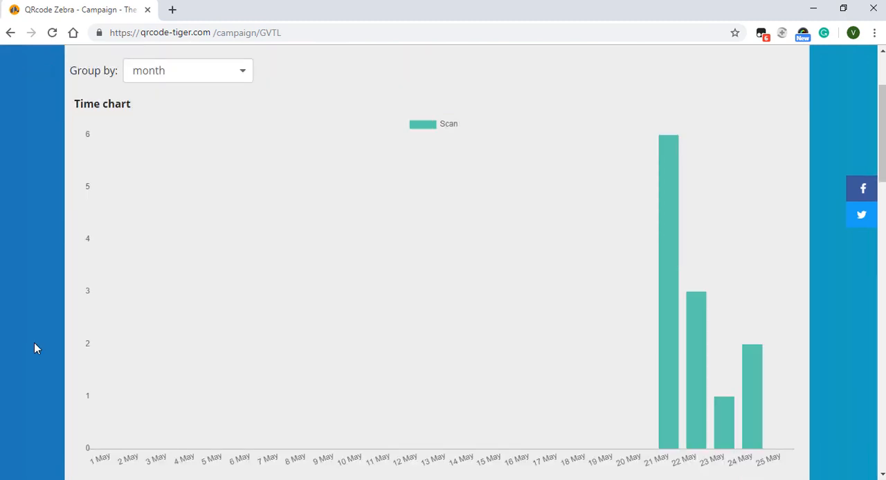
{"action": "scroll", "scroll_direction": "down", "scroll_amount": 3}
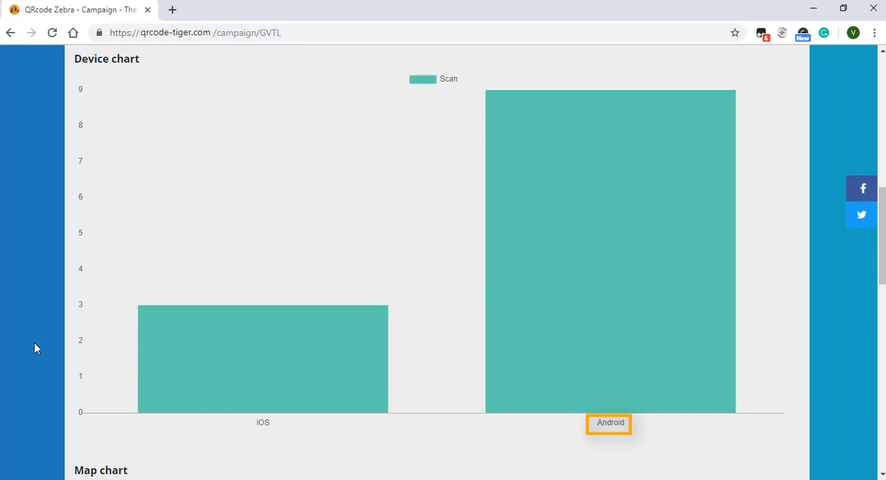
{"action": "scroll", "scroll_direction": "down", "scroll_amount": 3}
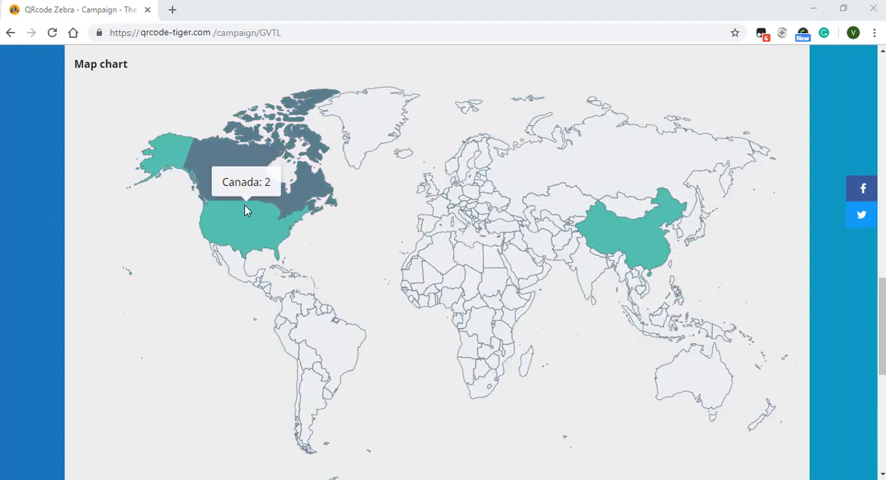
{"action": "mouse_move", "coordinate": [242, 215]}
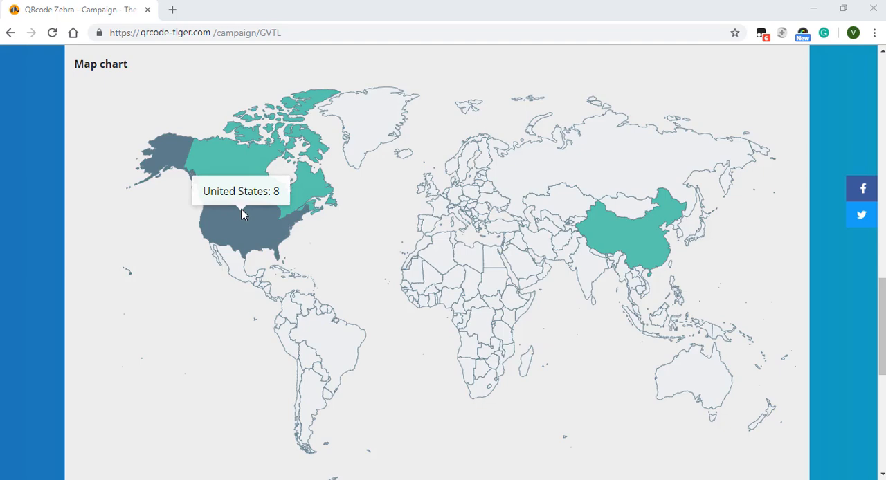
{"action": "scroll", "scroll_direction": "down", "scroll_amount": 3}
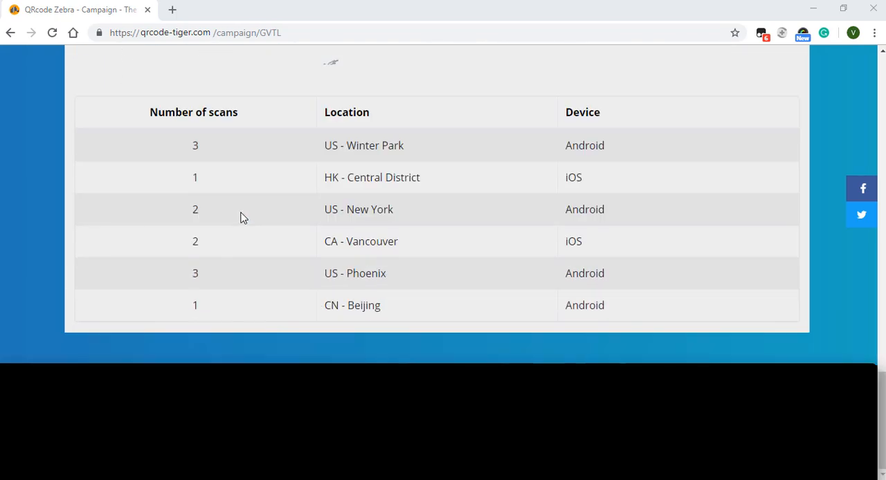